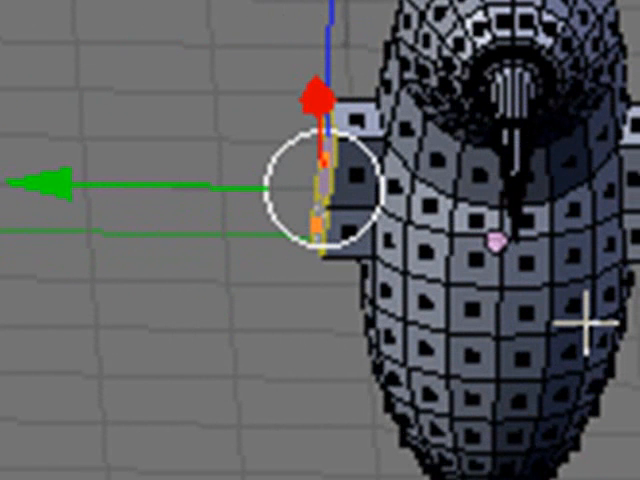
{"action": "mouse_move", "coordinate": [584, 312]}
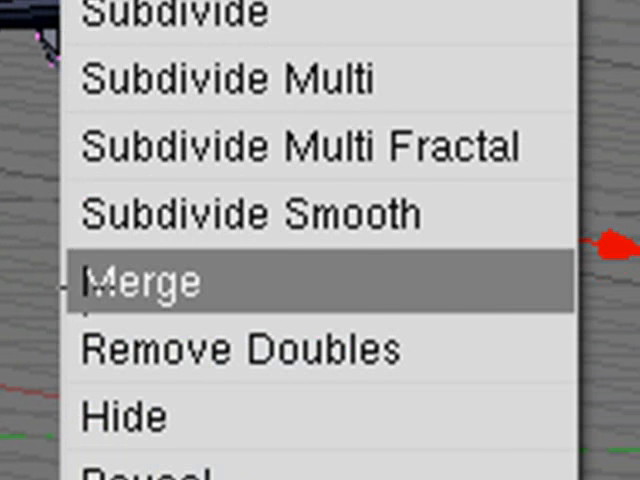
Merge the selected wing vertices at the 3D cursor, then merge another group at their center.
{"action": "left_click", "coordinate": [140, 282]}
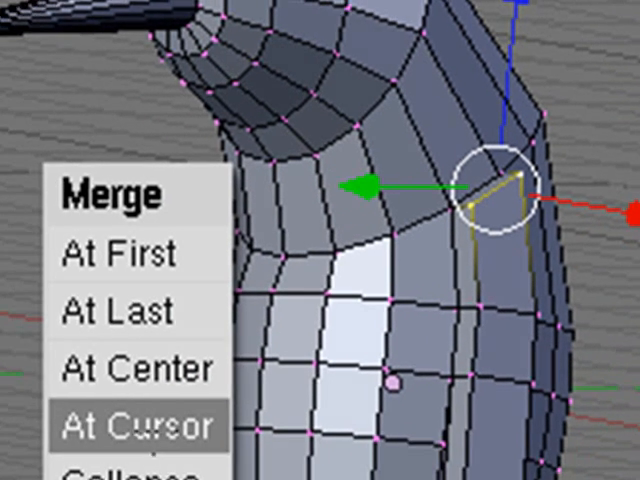
{"action": "left_click", "coordinate": [138, 426]}
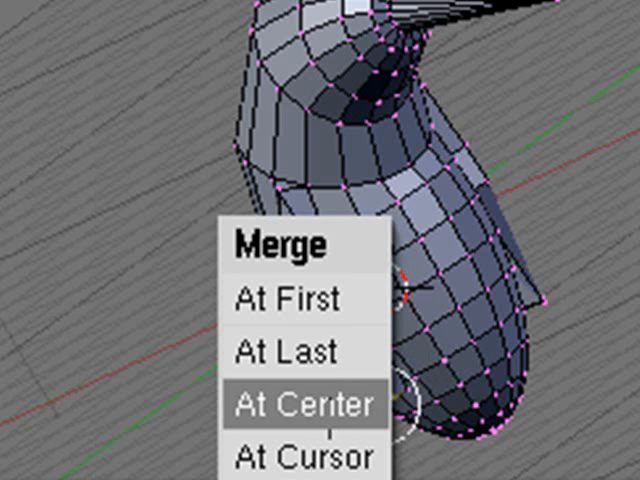
{"action": "left_click", "coordinate": [308, 404]}
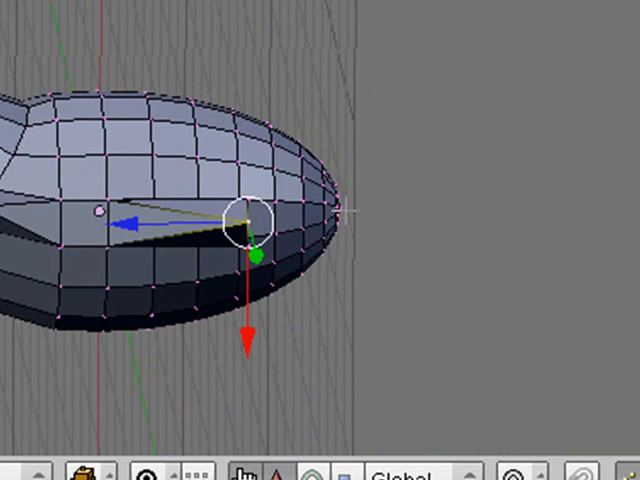
{"action": "mouse_move", "coordinate": [480, 270]}
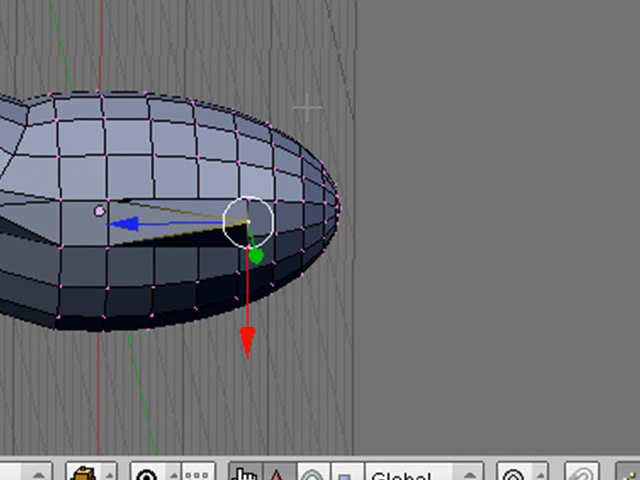
Delete the tip vertices at the pointed bottom of the penguin's body.
{"action": "left_click_drag", "start_coordinate": [244, 220], "coordinate": [324, 210]}
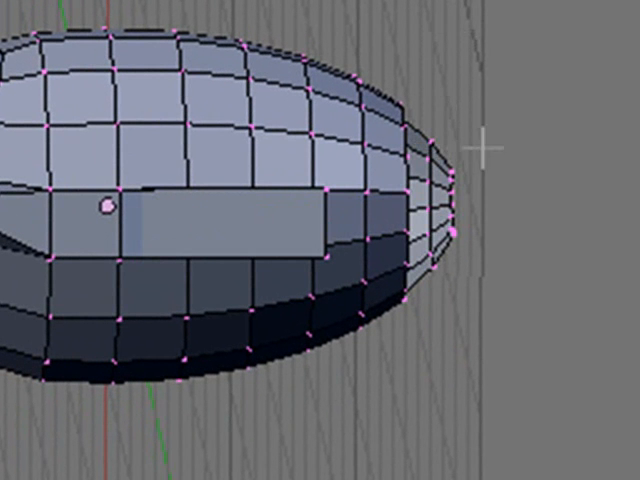
{"action": "mouse_move", "coordinate": [486, 148]}
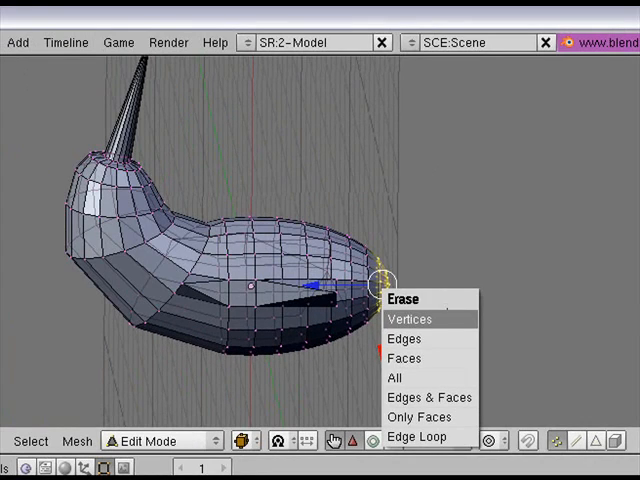
{"action": "left_click", "coordinate": [410, 320]}
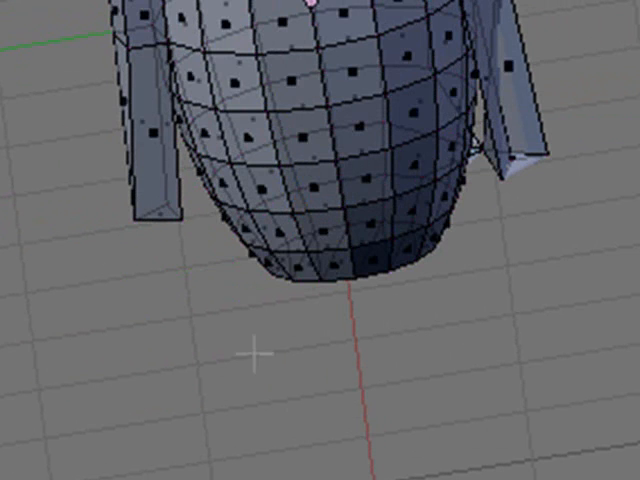
Select the bottom-center body vertex in front view to start the feet.
{"action": "left_click", "coordinate": [298, 268]}
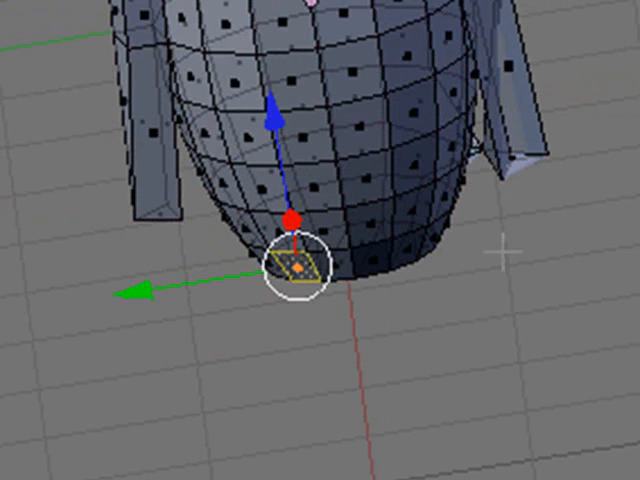